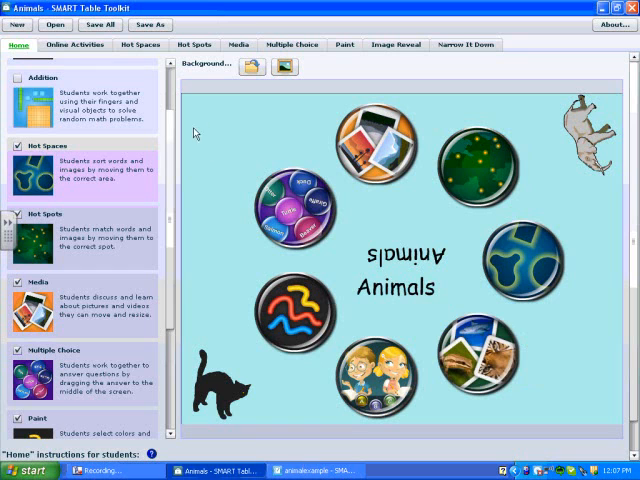
{"action": "mouse_move", "coordinate": [305, 128]}
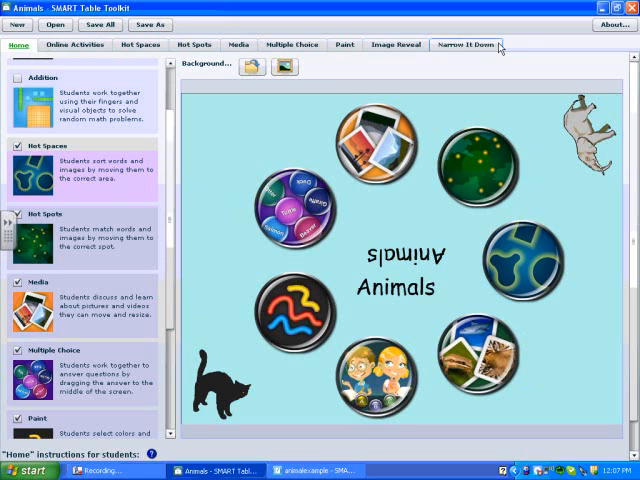
- Create a new Multiple Choice activity named 'Multiple choice 1' in the Animals lesson
{"action": "left_click", "coordinate": [289, 44]}
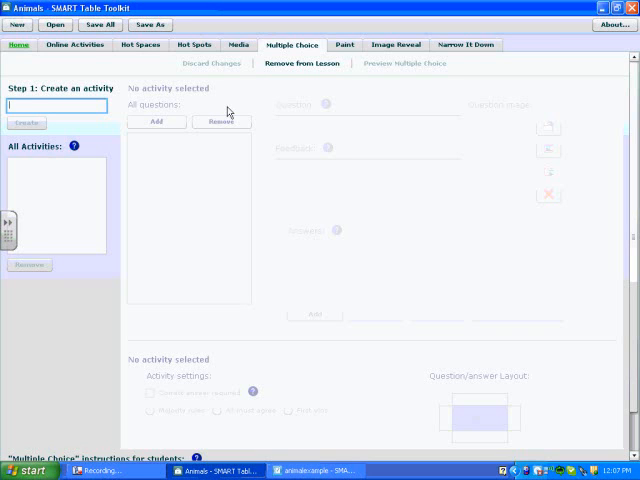
{"action": "type", "text": "Multiple choice 1"}
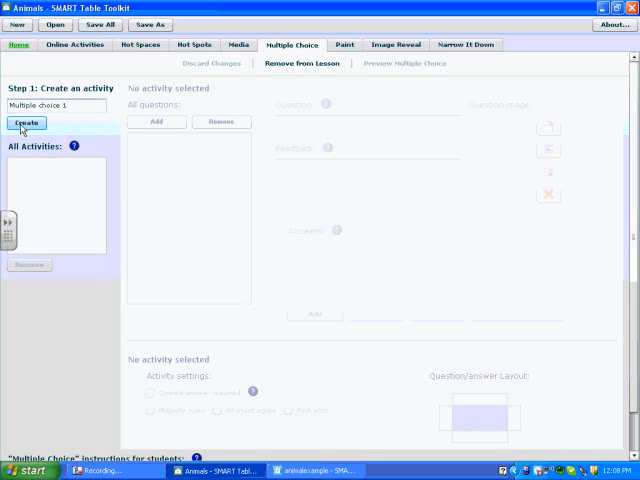
{"action": "left_click", "coordinate": [27, 123]}
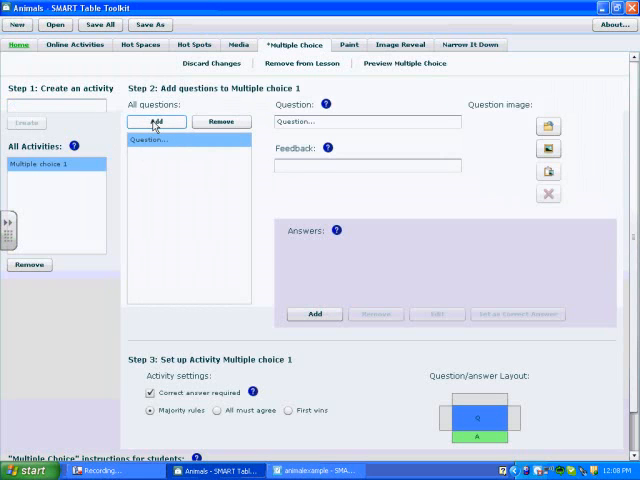
- Add a question, then remove the extra blank questions so two remain
{"action": "left_click", "coordinate": [156, 121]}
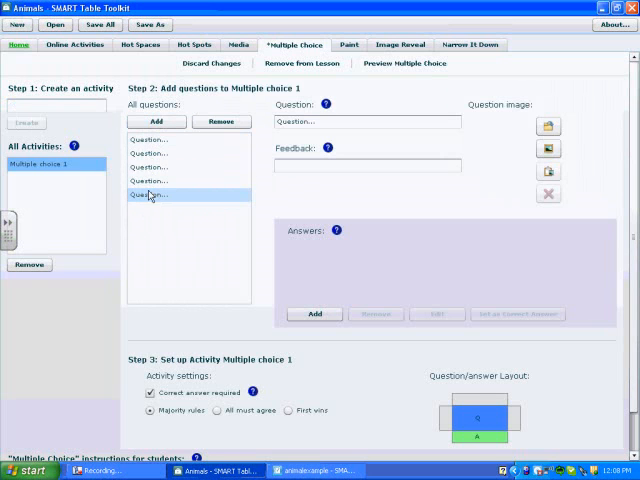
{"action": "left_click", "coordinate": [221, 121]}
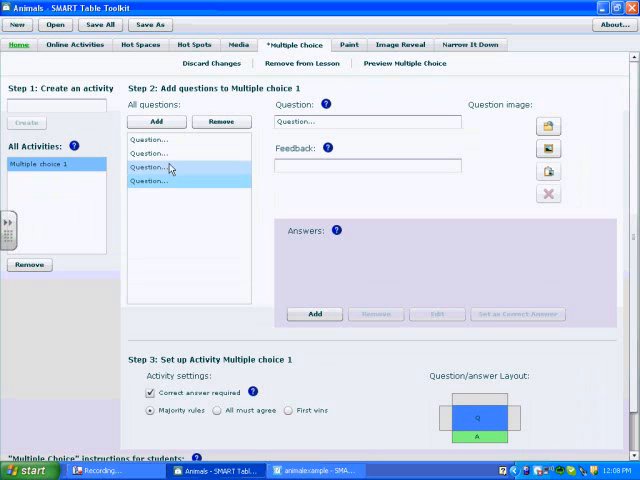
{"action": "left_click", "coordinate": [222, 122]}
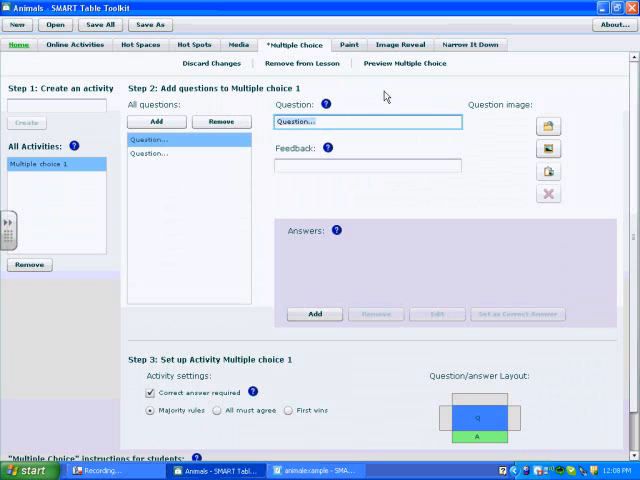
- Type 'What animal is this?' as the first question's text
{"action": "type", "text": "What animal is"}
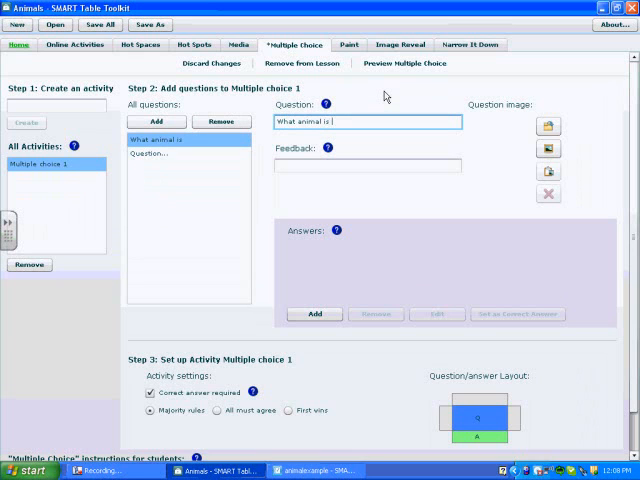
{"action": "type", "text": "this?"}
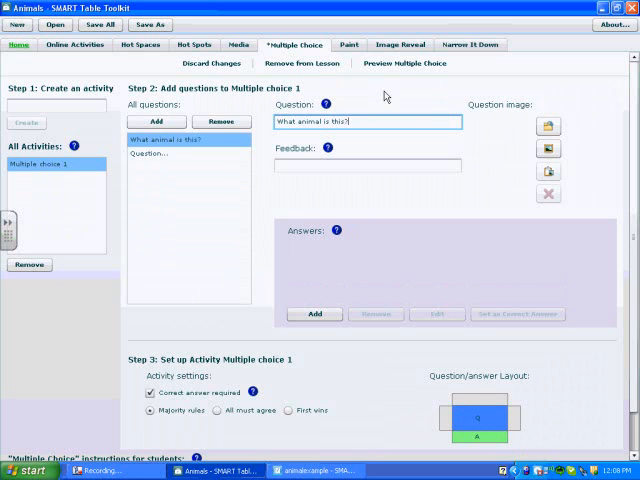
{"action": "mouse_move", "coordinate": [573, 95]}
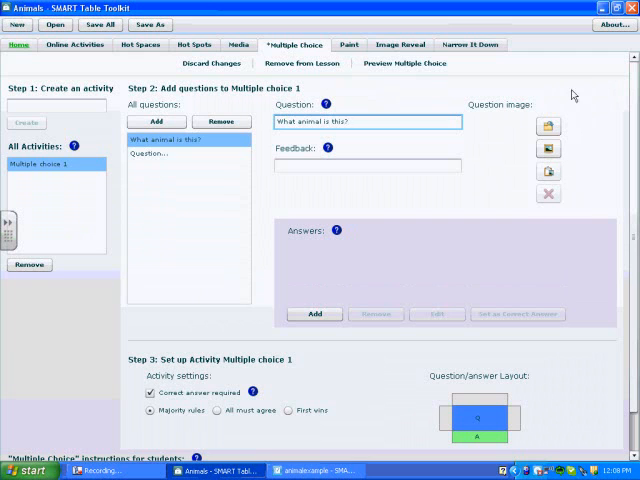
{"action": "mouse_move", "coordinate": [548, 128]}
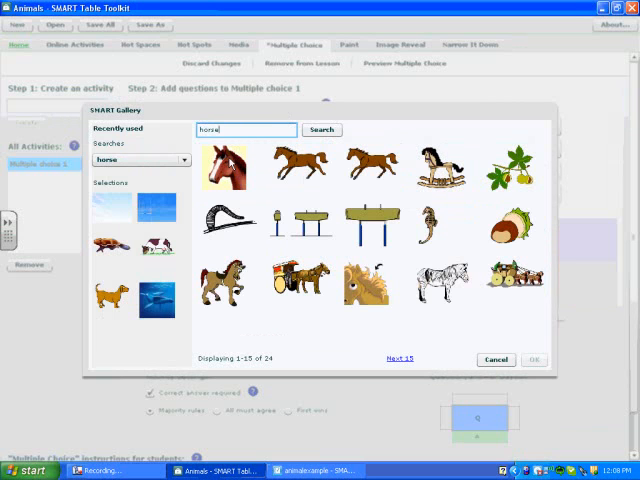
- Attach the horse head gallery picture to the first question
{"action": "left_click", "coordinate": [228, 167]}
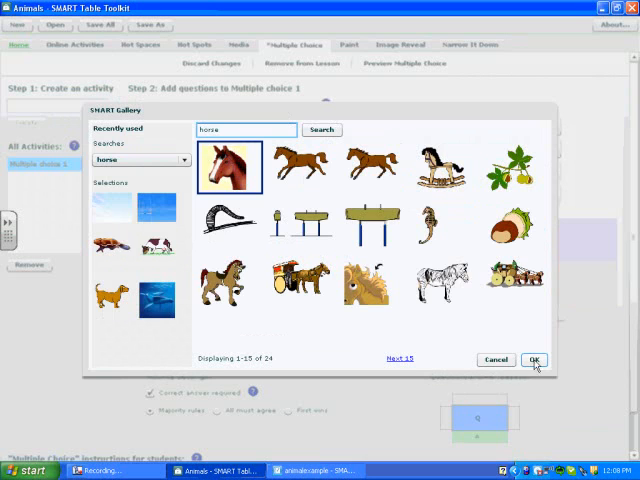
{"action": "left_click", "coordinate": [534, 360]}
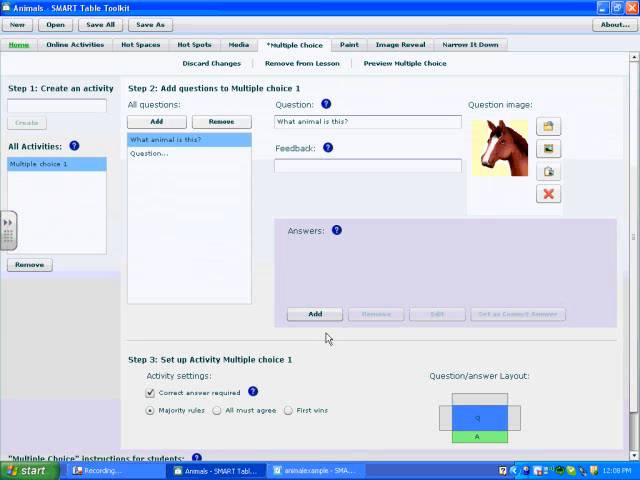
{"action": "mouse_move", "coordinate": [307, 275]}
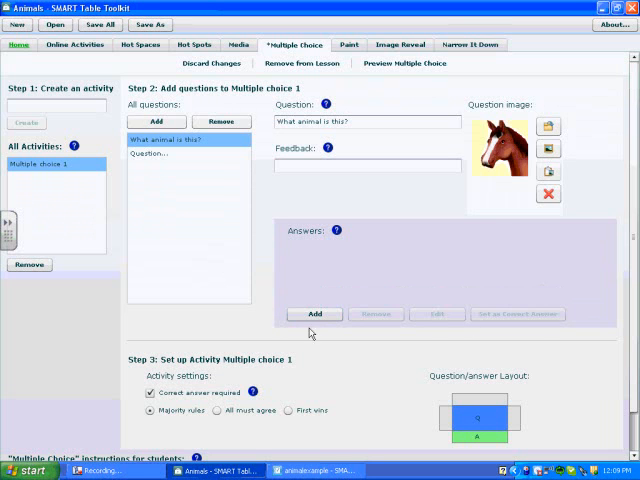
- Add 'Horse' as the first question's first answer
{"action": "left_click", "coordinate": [314, 314]}
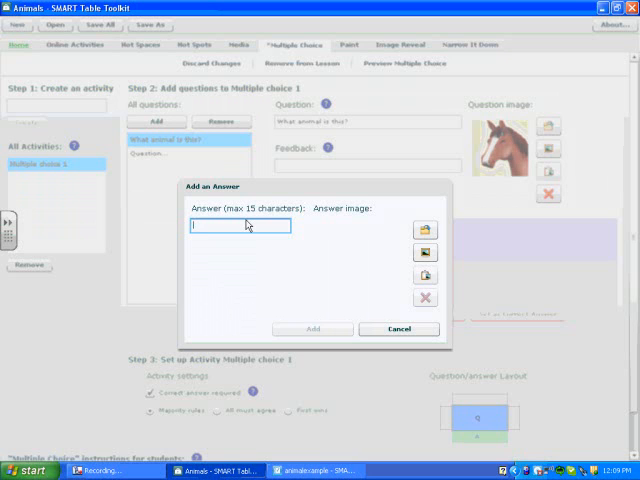
{"action": "type", "text": "Hors"}
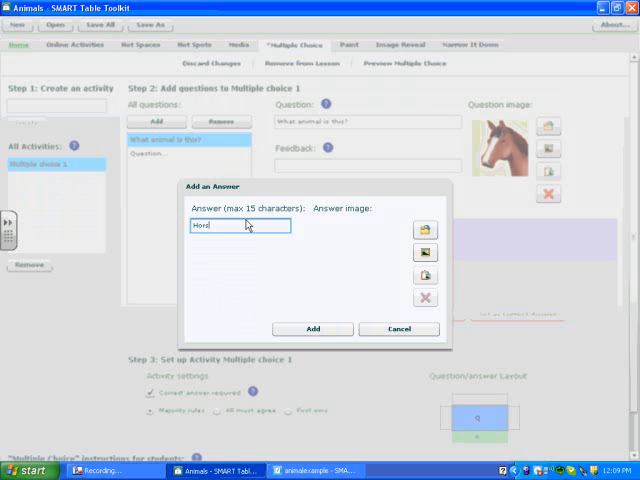
{"action": "left_click", "coordinate": [398, 329]}
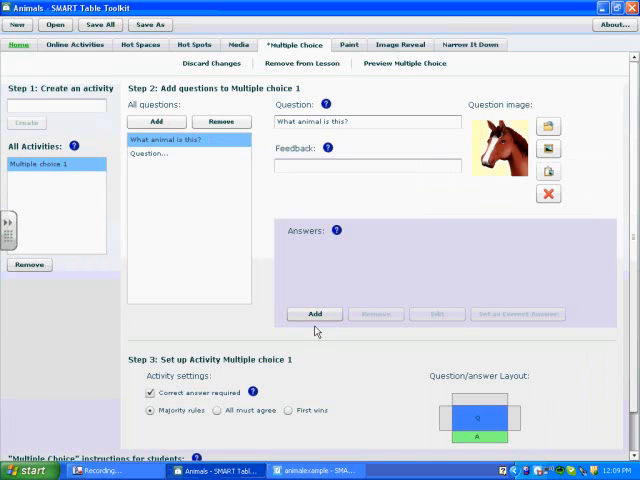
{"action": "left_click", "coordinate": [314, 314]}
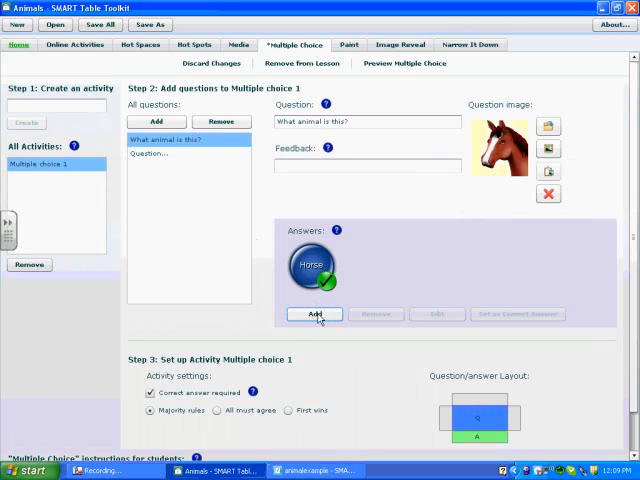
- Add 'Dog', 'Zebra' and 'Turtle' as further answers to the first question
{"action": "left_click", "coordinate": [315, 314]}
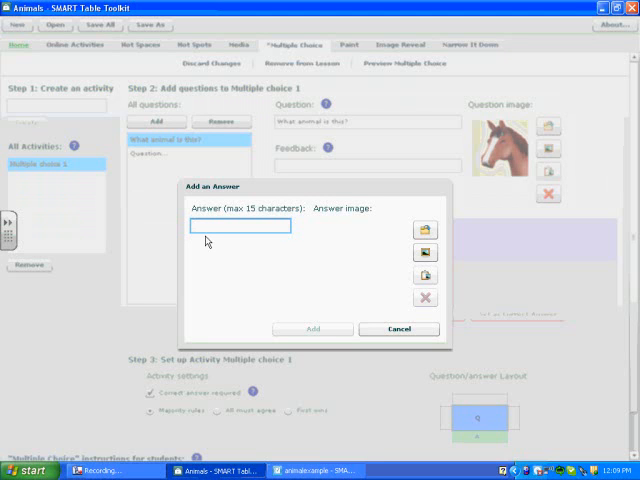
{"action": "type", "text": "Dog"}
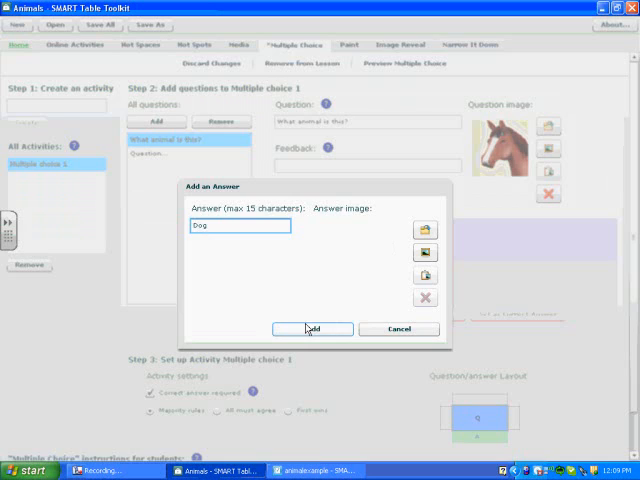
{"action": "left_click", "coordinate": [313, 329]}
{"action": "type", "text": "Zwe"}
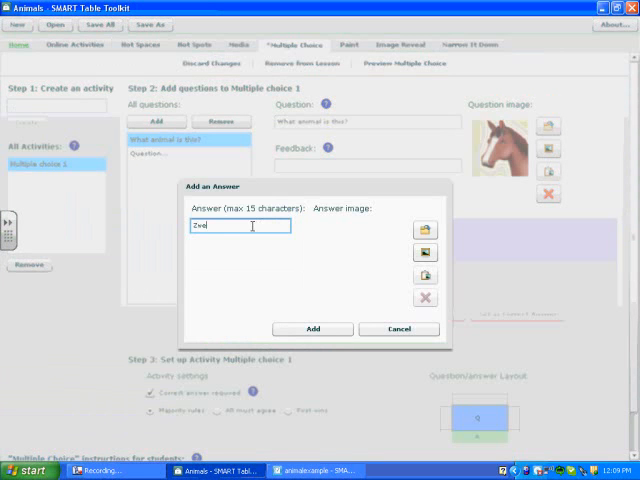
{"action": "type", "text": "Zebra"}
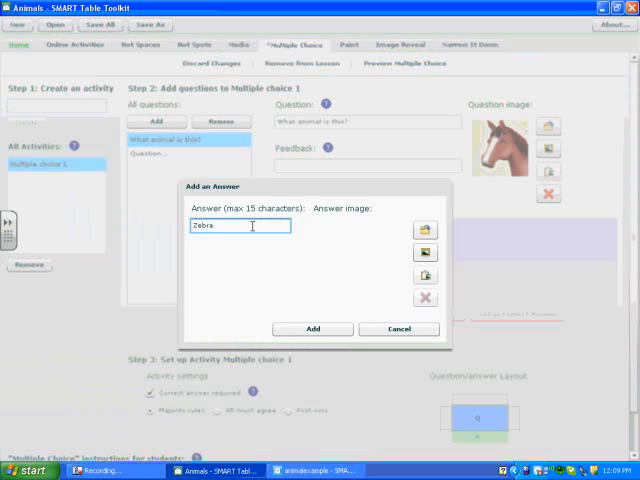
{"action": "left_click", "coordinate": [313, 329]}
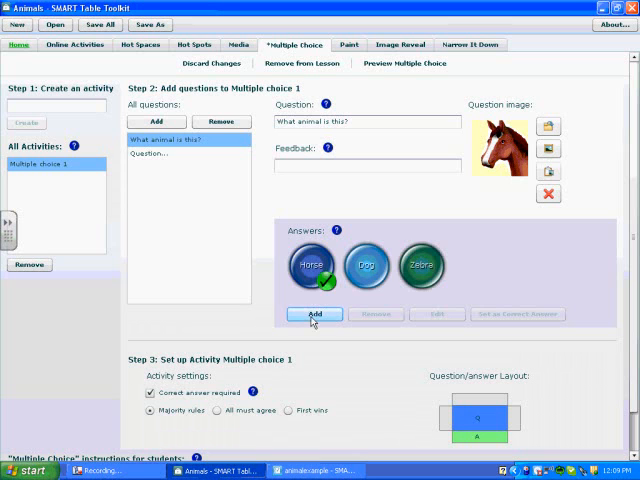
{"action": "left_click", "coordinate": [314, 314]}
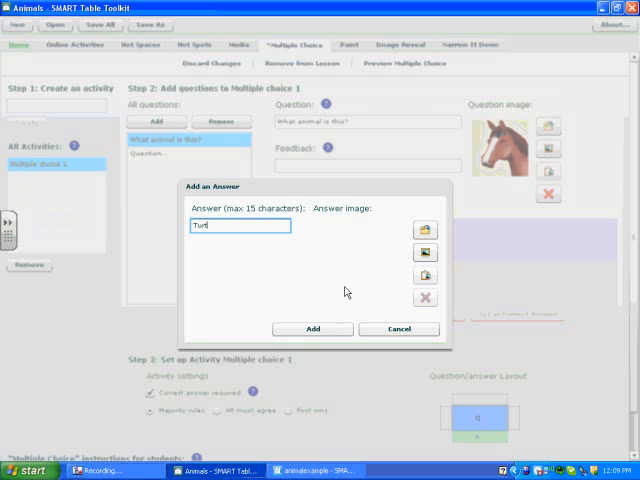
{"action": "type", "text": "le"}
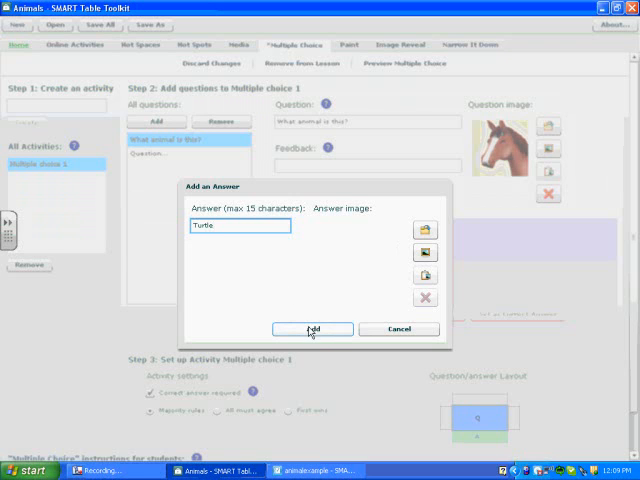
{"action": "left_click", "coordinate": [313, 329]}
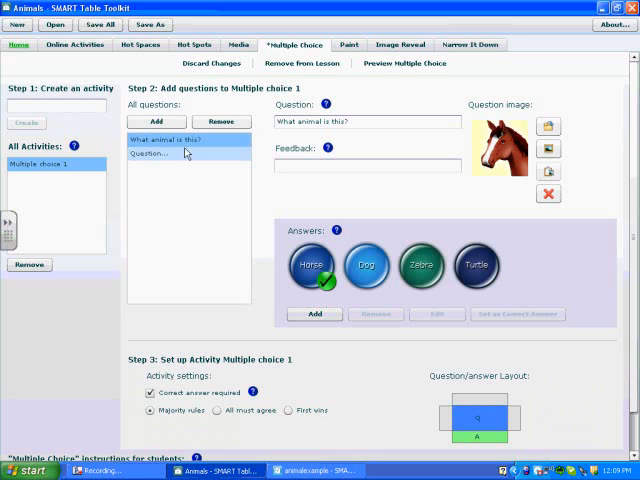
- Select the second question and type 'Which animal lives in the sea'
{"action": "left_click", "coordinate": [150, 153]}
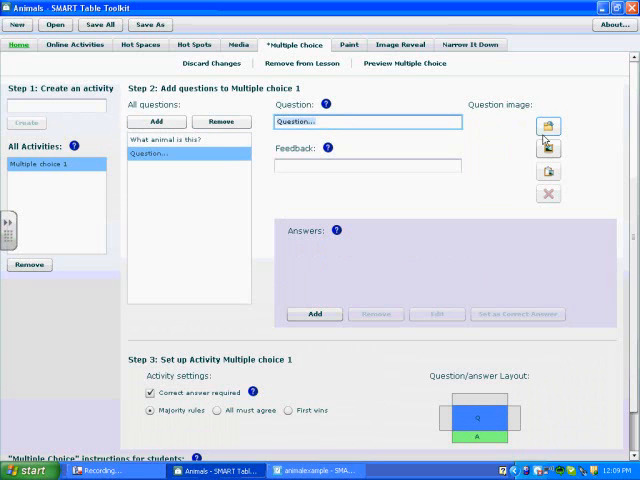
{"action": "mouse_move", "coordinate": [548, 147]}
{"action": "type", "text": "Which animal "}
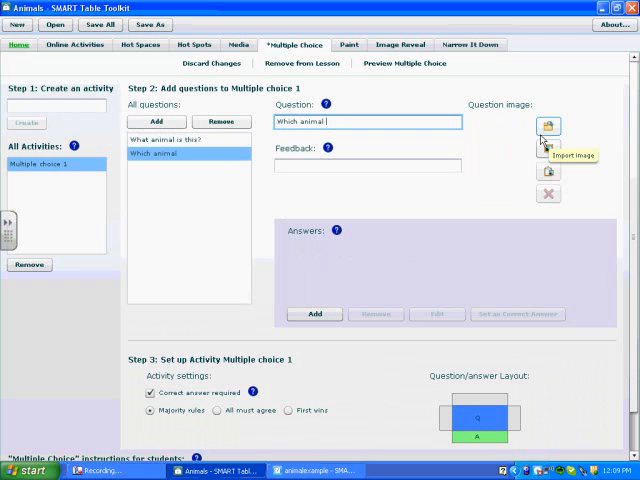
{"action": "type", "text": "lives in the sea"}
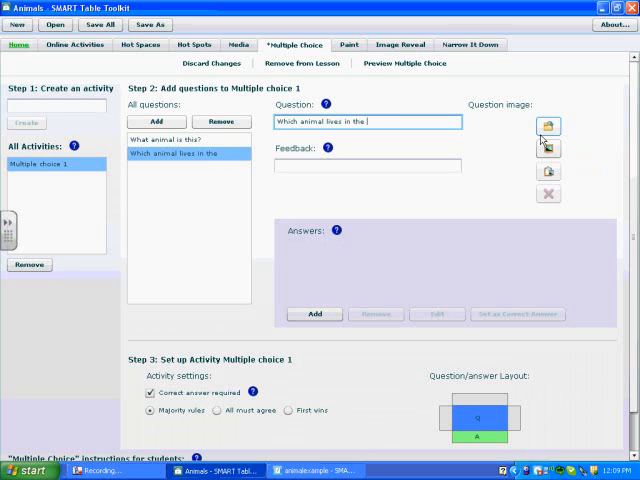
- Finish 'Which animal lives in the water?' and add a correct sea-animal picture answer
{"action": "type", "text": "water?"}
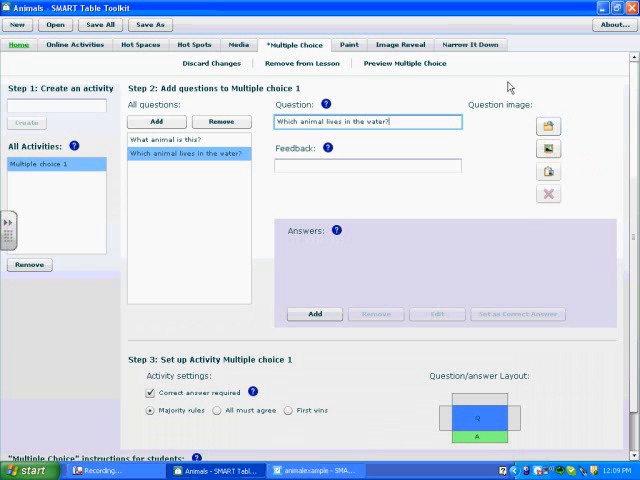
{"action": "left_click", "coordinate": [314, 314]}
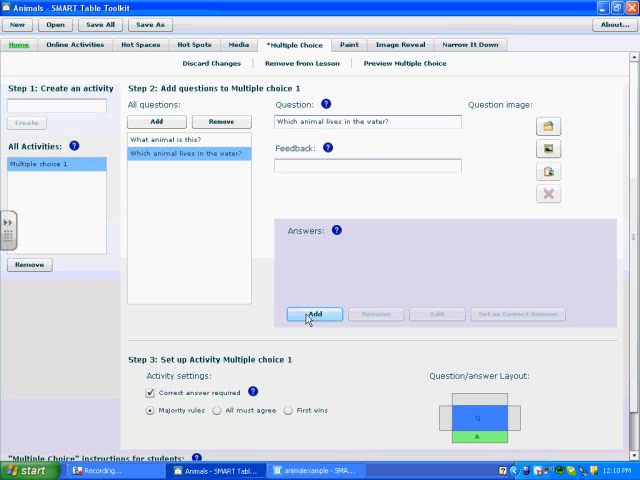
{"action": "left_click", "coordinate": [314, 314]}
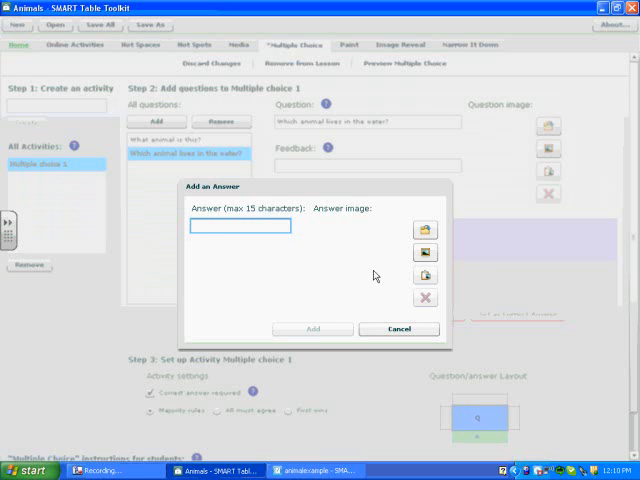
{"action": "mouse_move", "coordinate": [425, 231]}
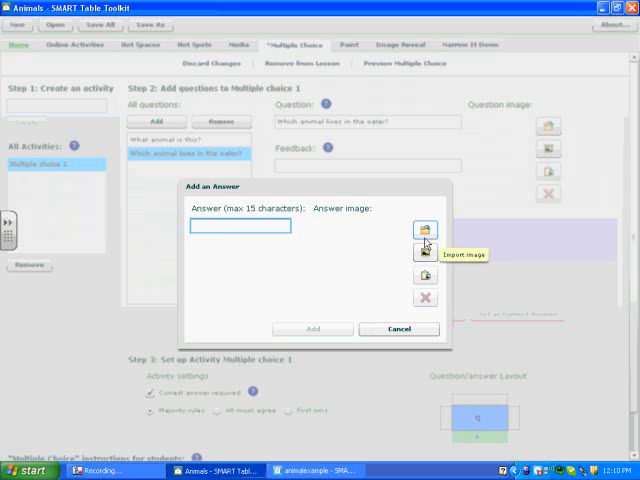
{"action": "left_click", "coordinate": [424, 230]}
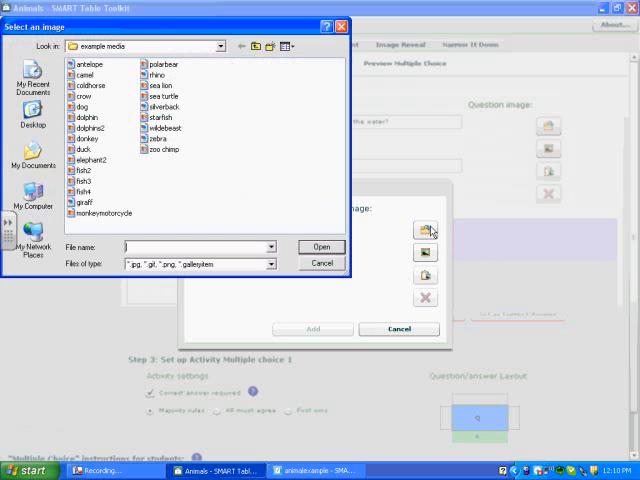
{"action": "mouse_move", "coordinate": [33, 112]}
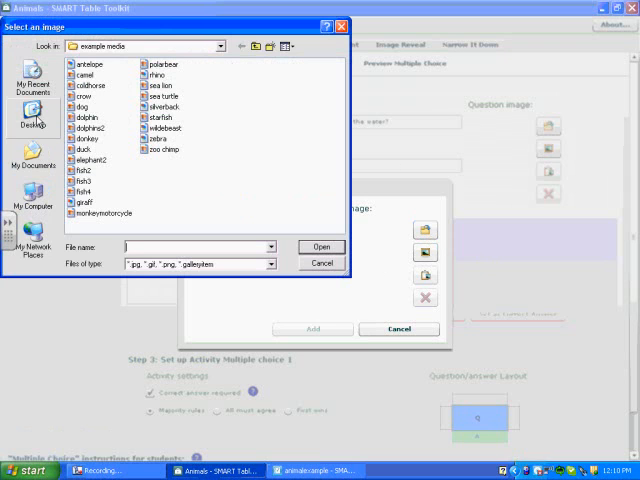
{"action": "left_click", "coordinate": [33, 115]}
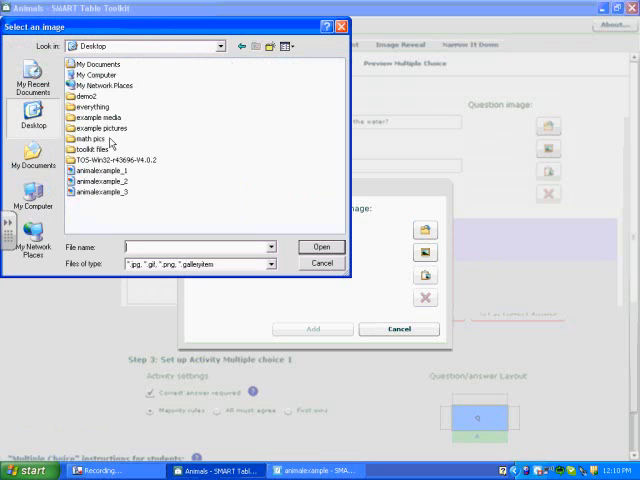
{"action": "double_click", "coordinate": [95, 128]}
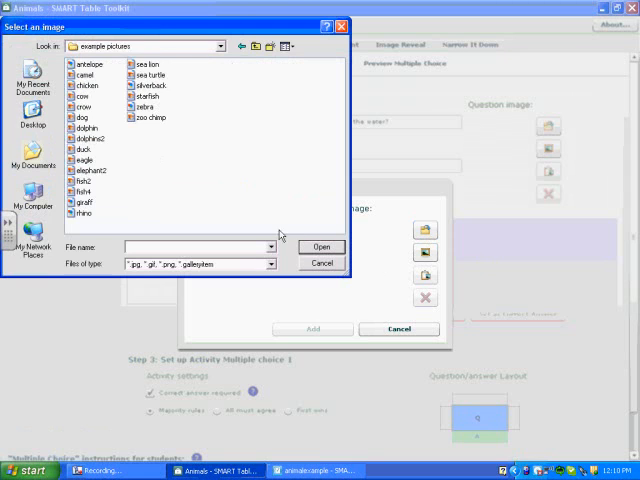
{"action": "mouse_move", "coordinate": [170, 147]}
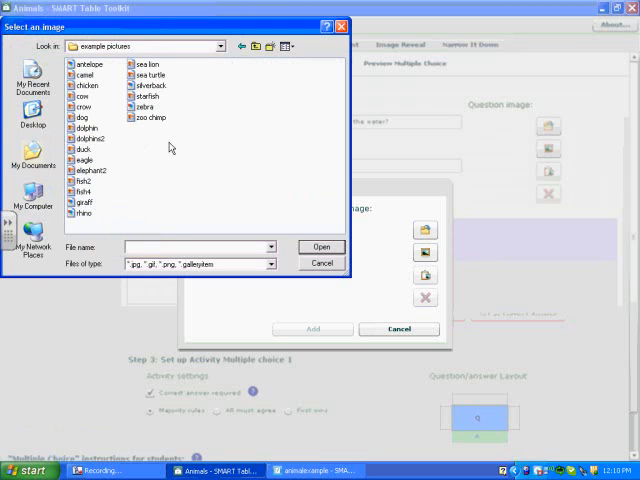
{"action": "left_click", "coordinate": [150, 75]}
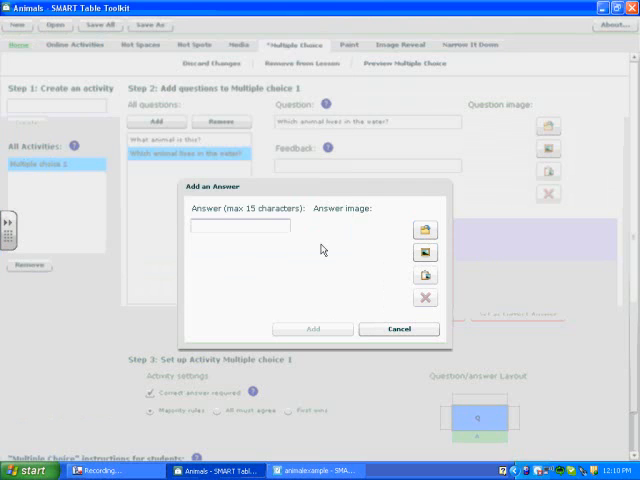
{"action": "left_click", "coordinate": [312, 329]}
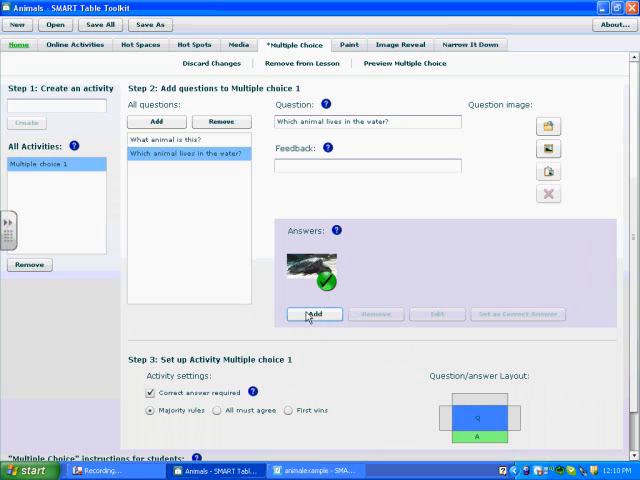
- Add the chicken picture from example pictures as a second answer
{"action": "left_click", "coordinate": [314, 314]}
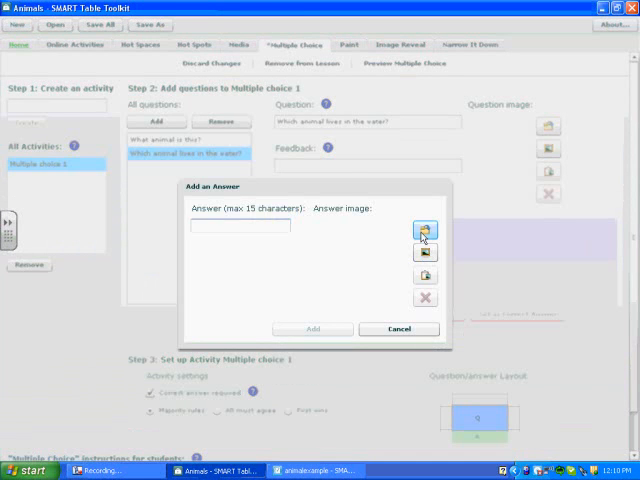
{"action": "left_click", "coordinate": [425, 230]}
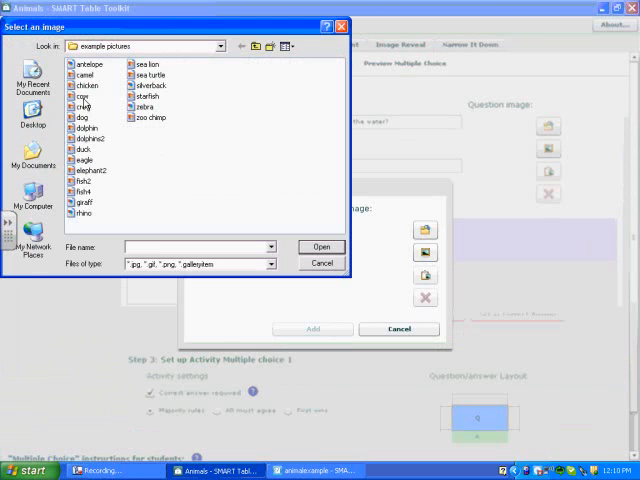
{"action": "left_click", "coordinate": [87, 85]}
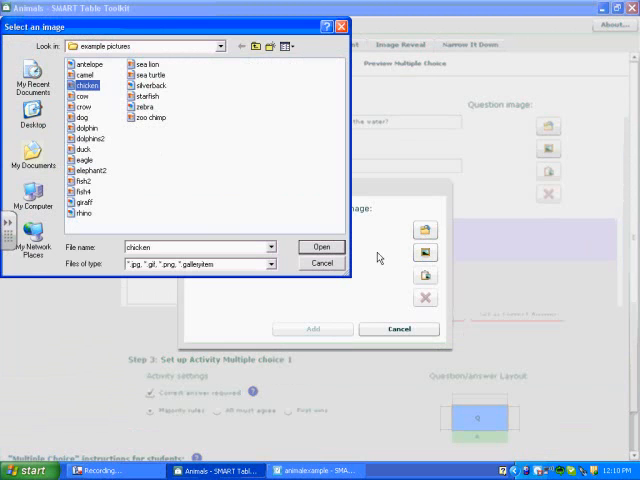
{"action": "left_click", "coordinate": [321, 247]}
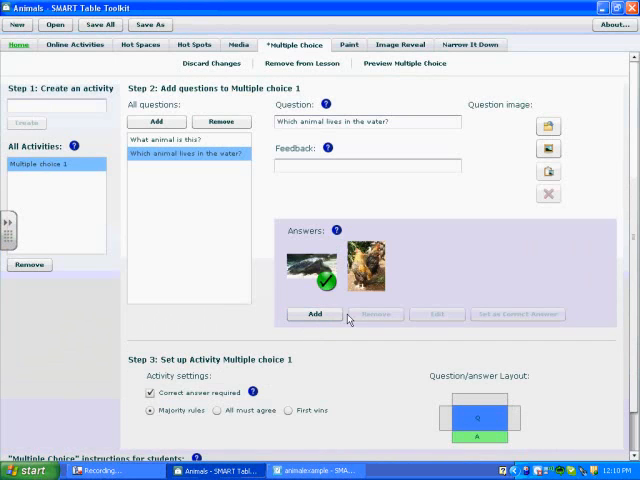
- Add a third answer labelled 'Cow' with the cow picture
{"action": "left_click", "coordinate": [315, 314]}
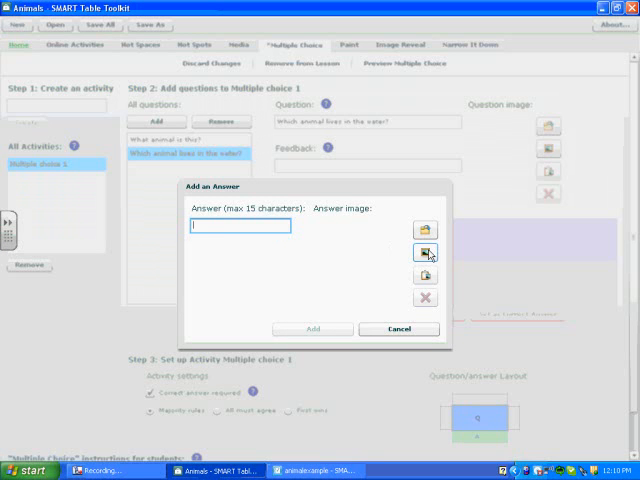
{"action": "mouse_move", "coordinate": [424, 252]}
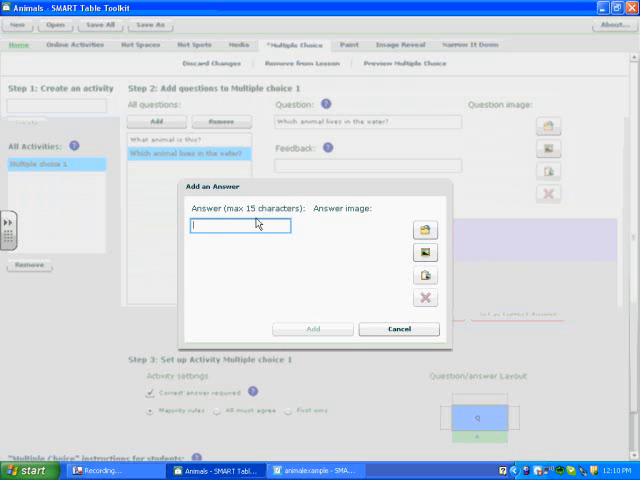
{"action": "type", "text": "c"}
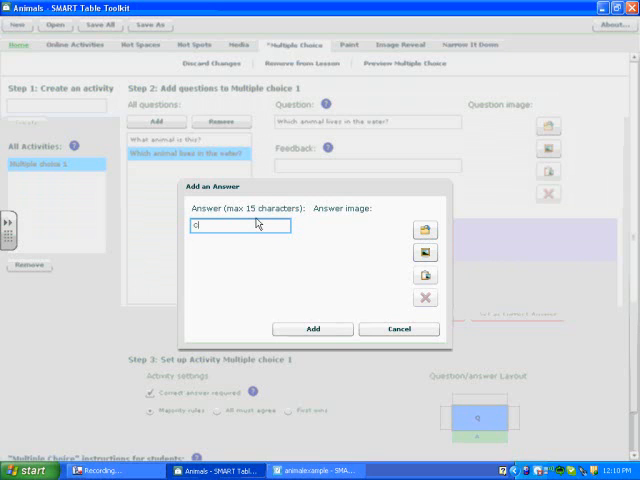
{"action": "type", "text": "Cow"}
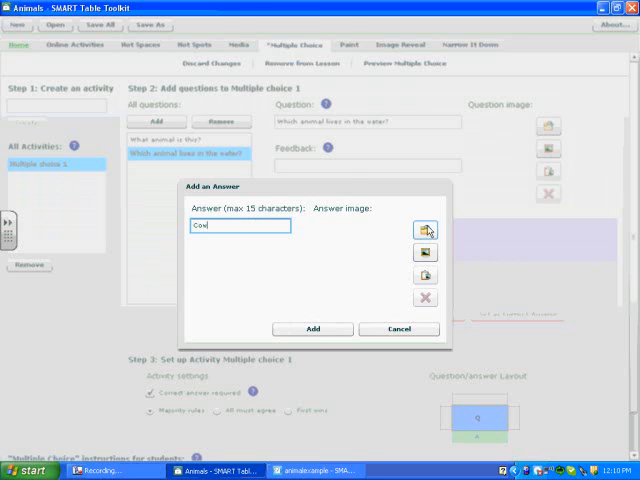
{"action": "left_click", "coordinate": [424, 231]}
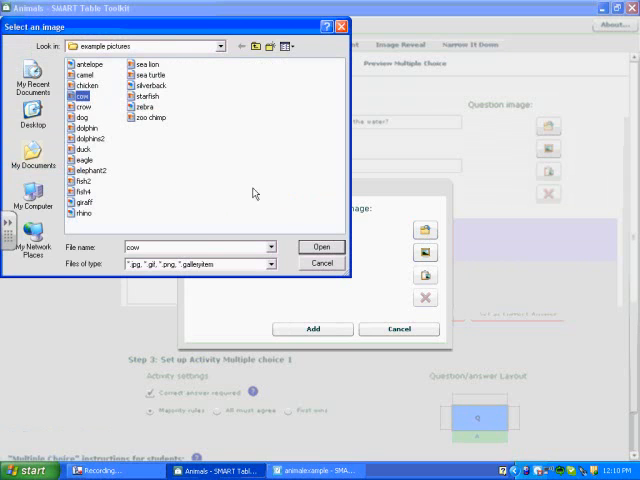
{"action": "left_click", "coordinate": [321, 247]}
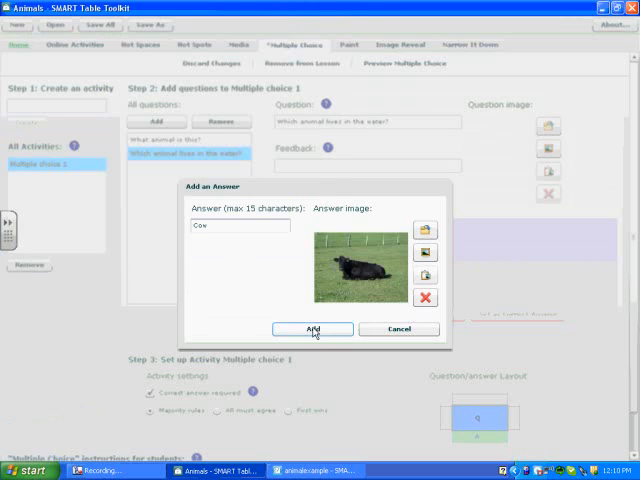
{"action": "left_click", "coordinate": [313, 329]}
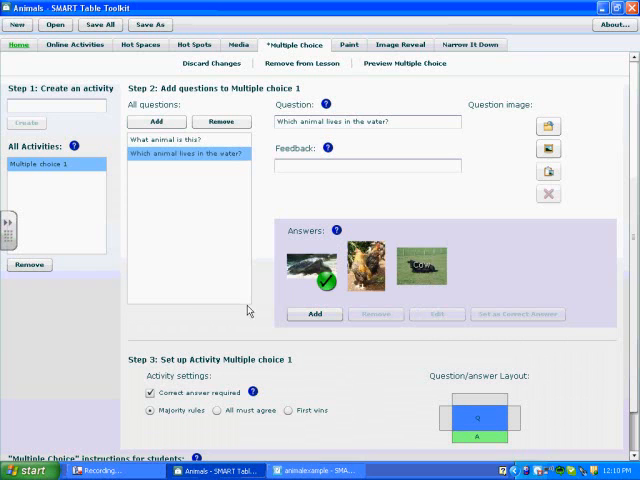
{"action": "mouse_move", "coordinate": [282, 306]}
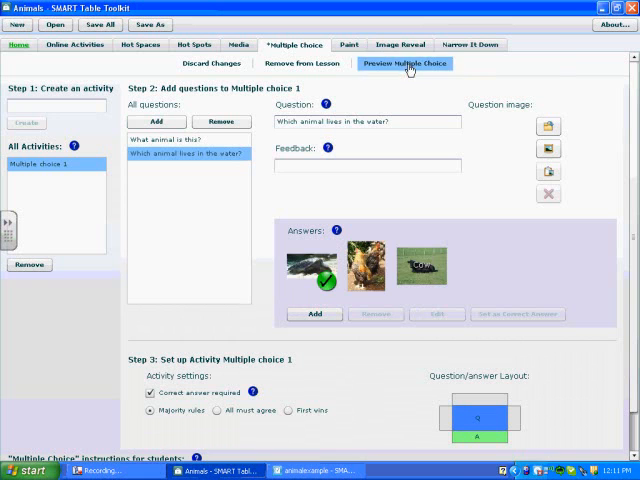
- Preview the Multiple choice 1 activity in Internet Explorer
{"action": "left_click", "coordinate": [405, 64]}
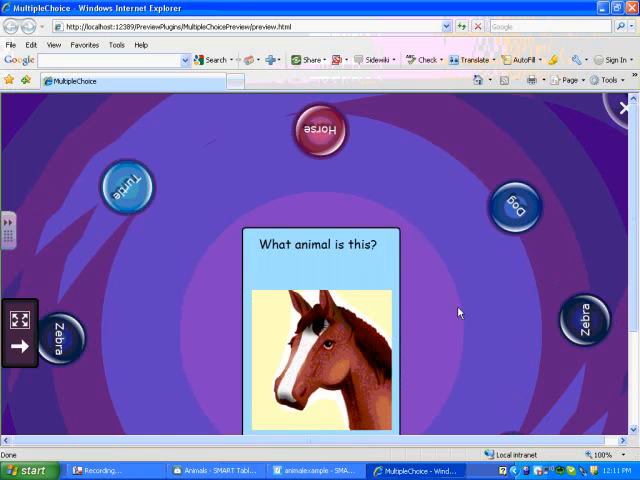
{"action": "mouse_move", "coordinate": [370, 350]}
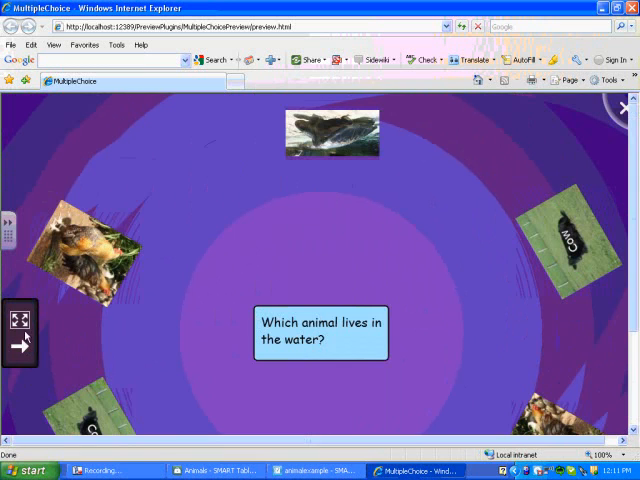
{"action": "mouse_move", "coordinate": [414, 387]}
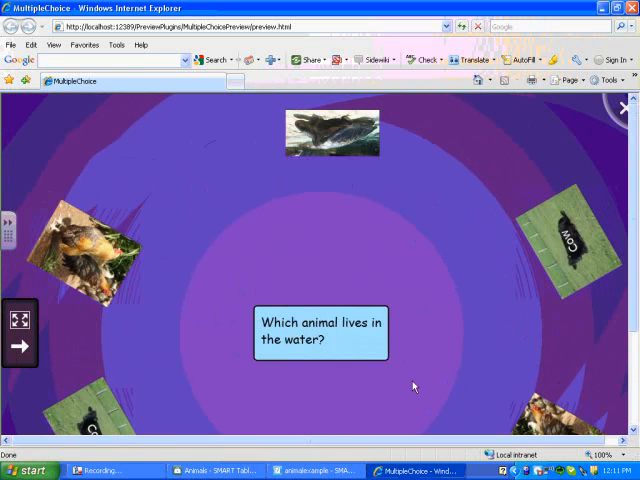
{"action": "mouse_move", "coordinate": [305, 360]}
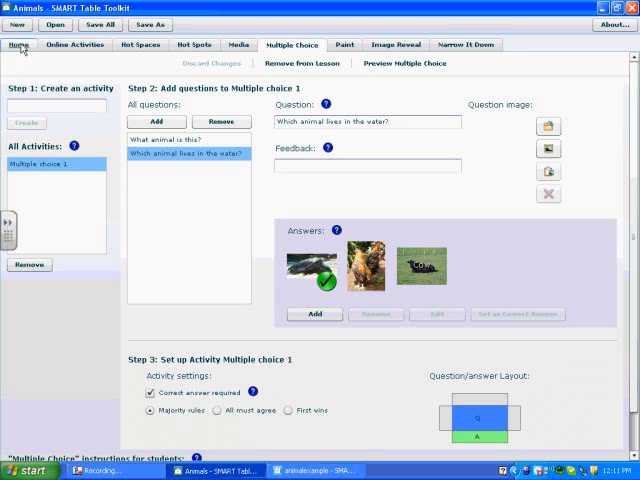
- Go back to the Animals lesson home screen with its activity circles via Home
{"action": "left_click", "coordinate": [18, 45]}
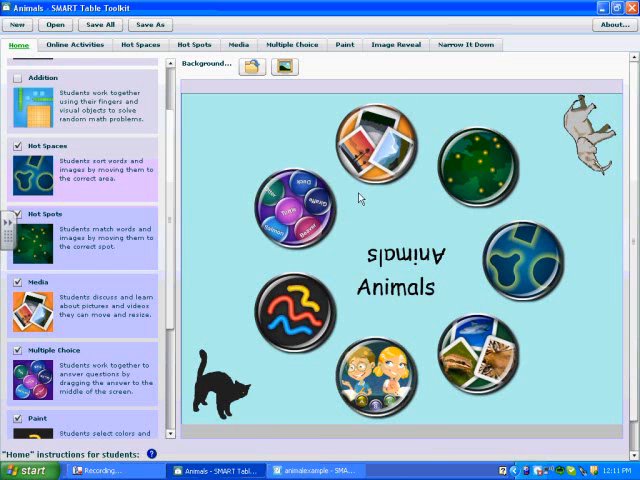
{"action": "mouse_move", "coordinate": [310, 470]}
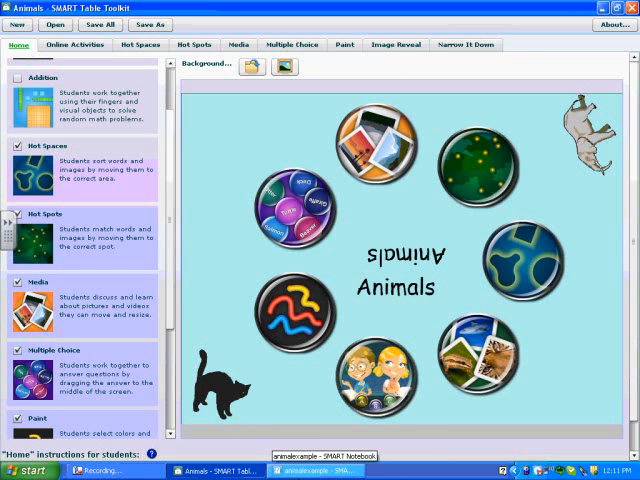